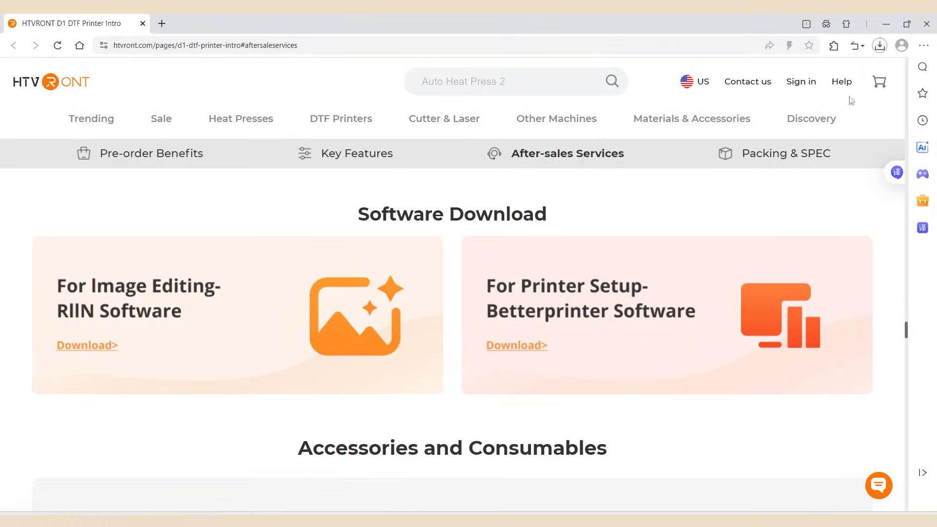
# Download the RIIN image-editing software from the HTVRONT Software Download section
pyautogui.click(517, 344)
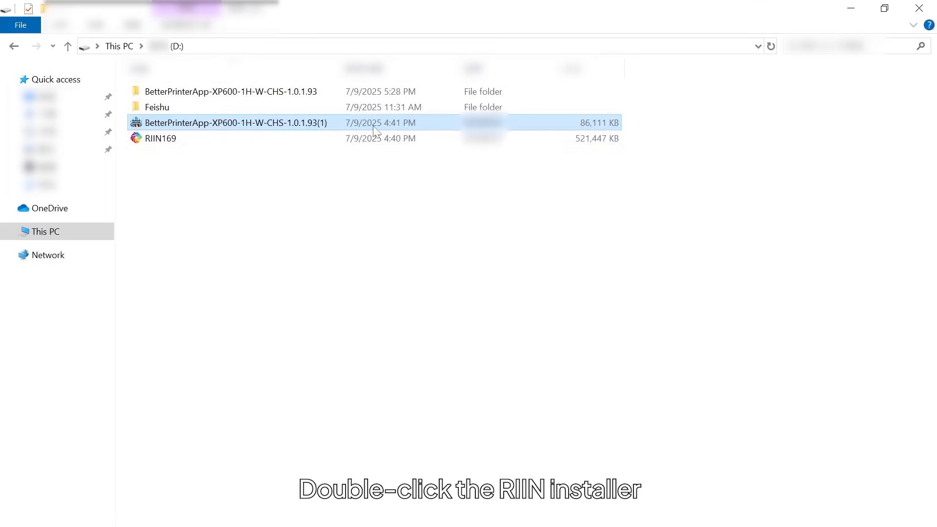
# Launch the RIIN169 installer in English and accept the licence agreement
pyautogui.click(161, 138)
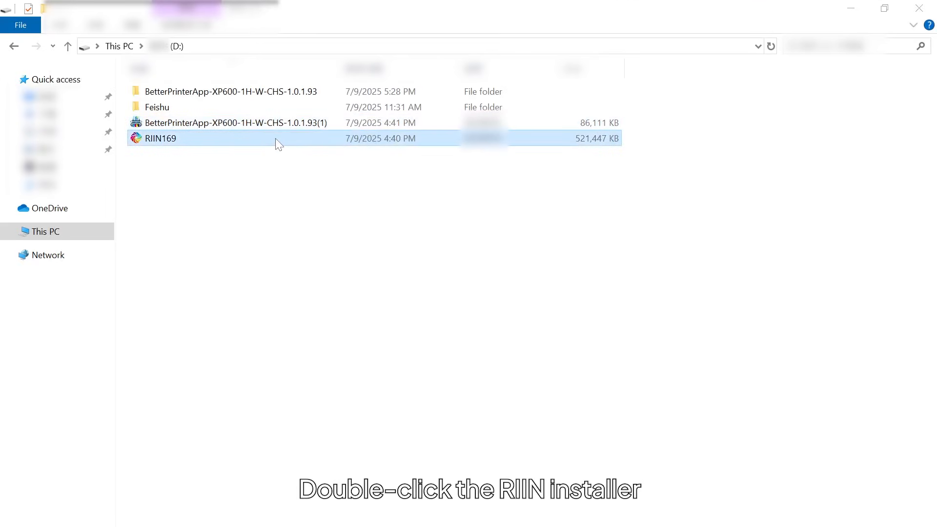
pyautogui.doubleClick(159, 138)
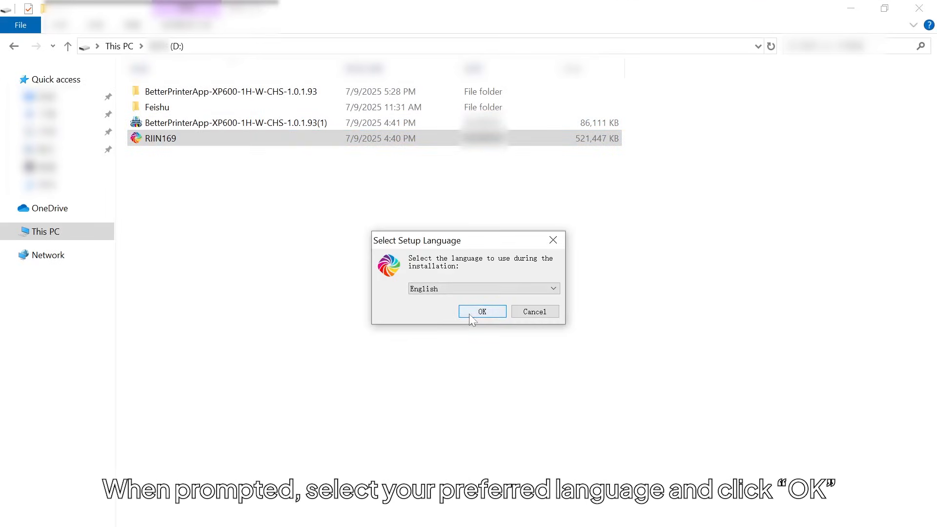
pyautogui.click(482, 311)
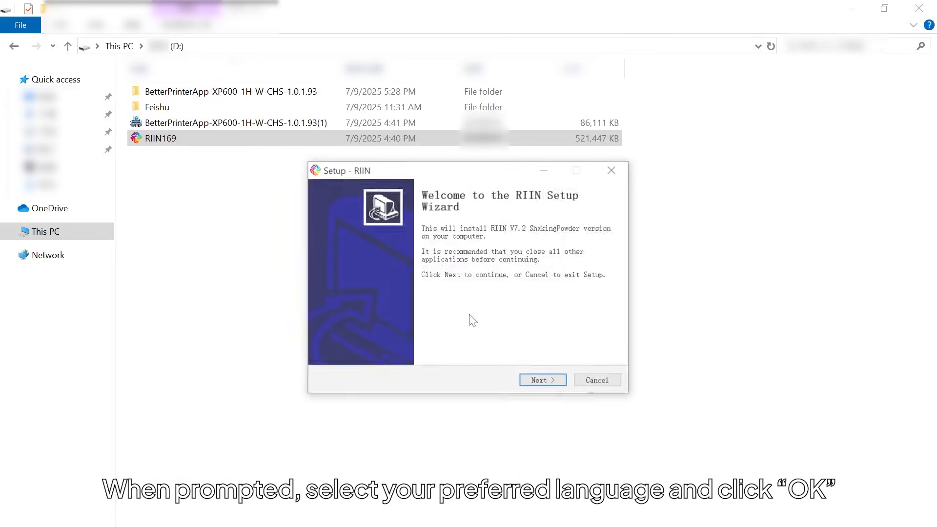
pyautogui.click(542, 380)
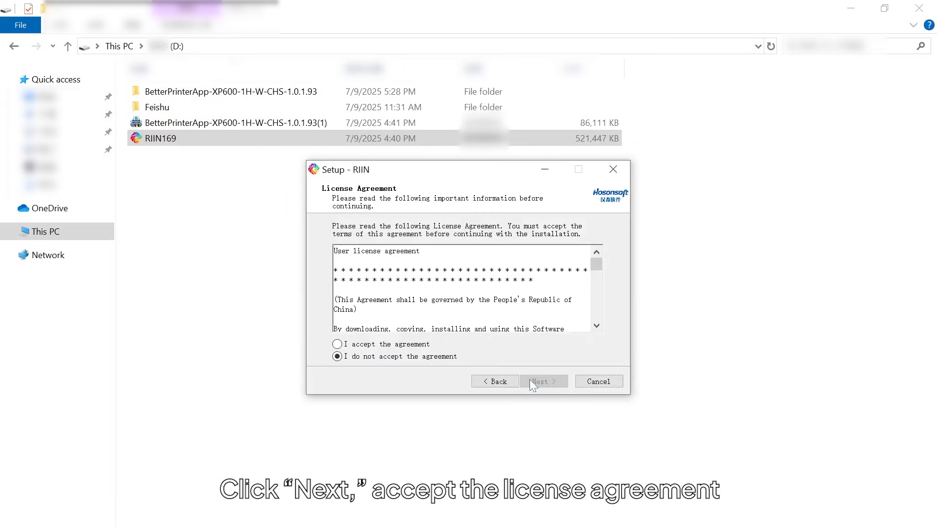
pyautogui.click(337, 343)
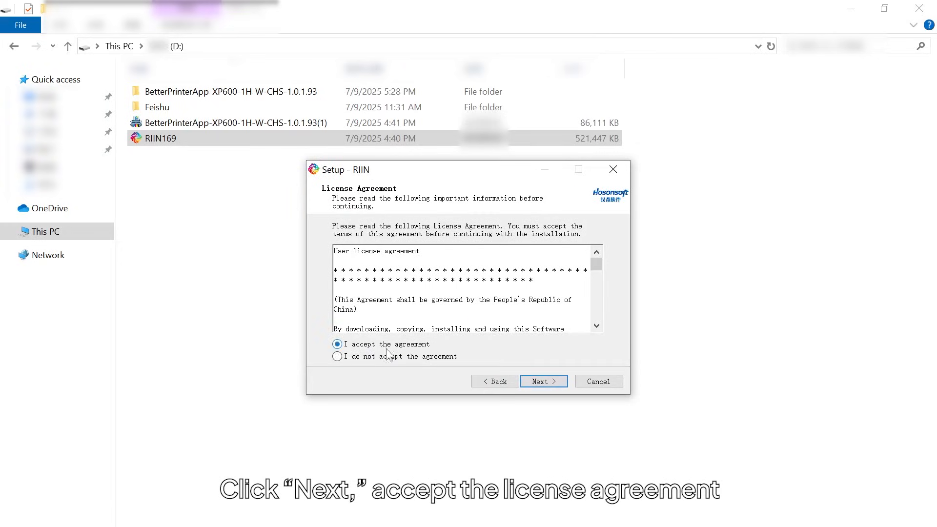
pyautogui.click(543, 381)
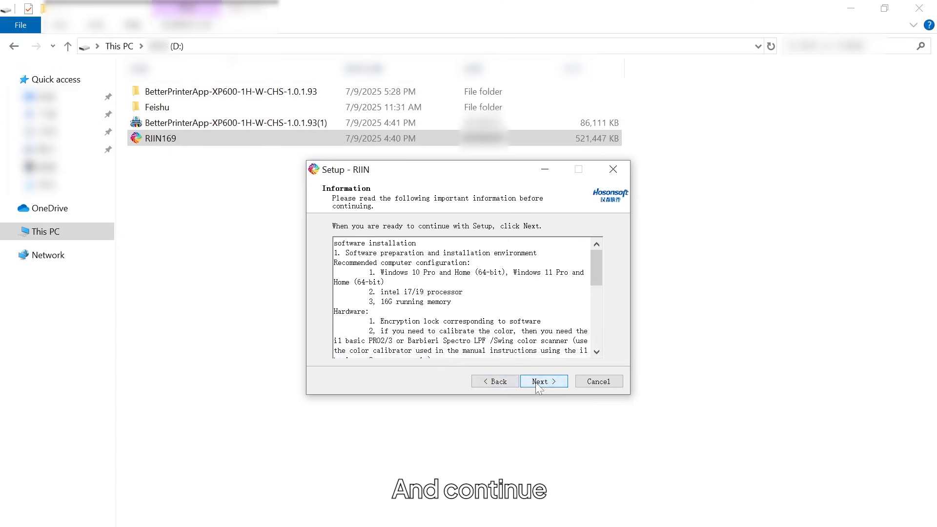
pyautogui.click(544, 382)
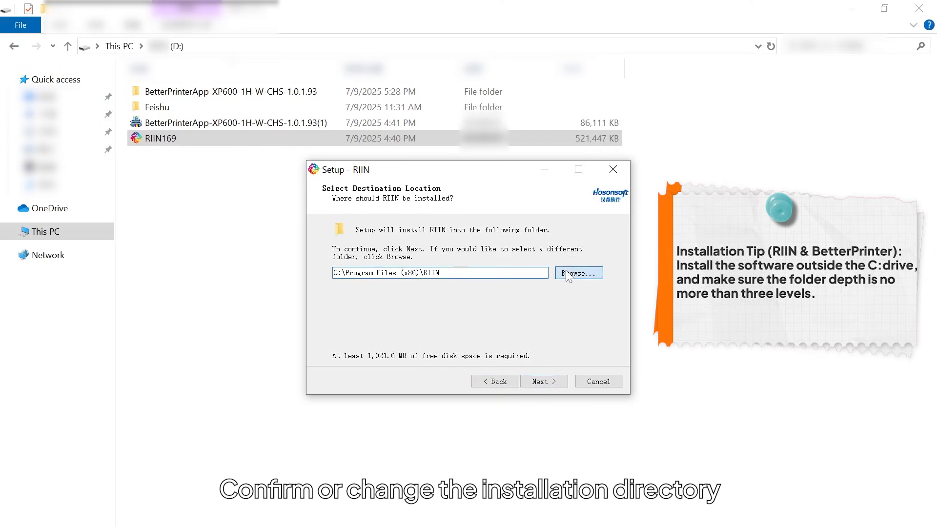
# Set the install folder to D:\RIIN, keep the default Start Menu folder and begin installing
pyautogui.click(578, 272)
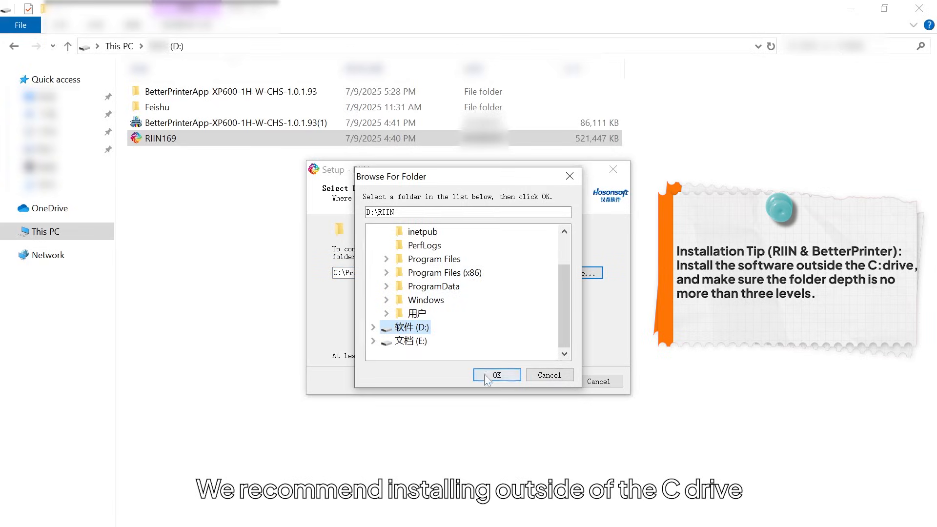
pyautogui.click(497, 375)
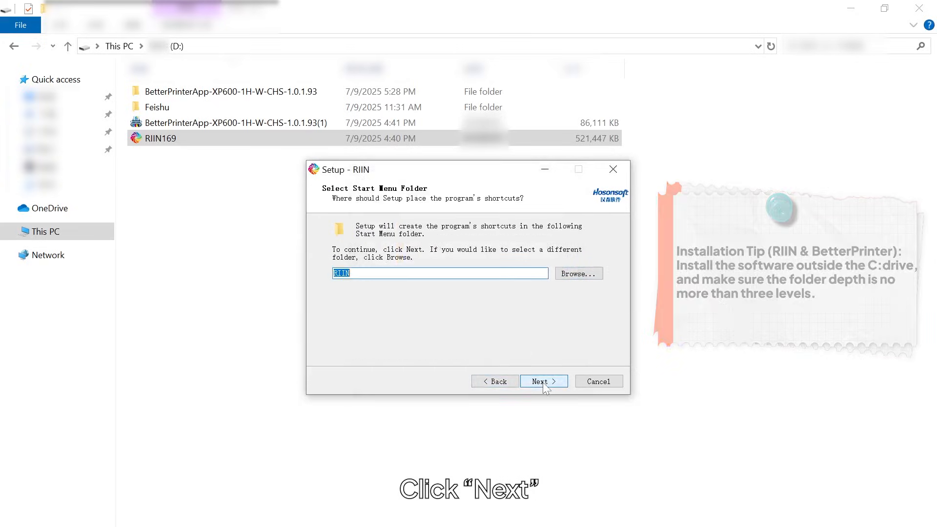
pyautogui.click(543, 382)
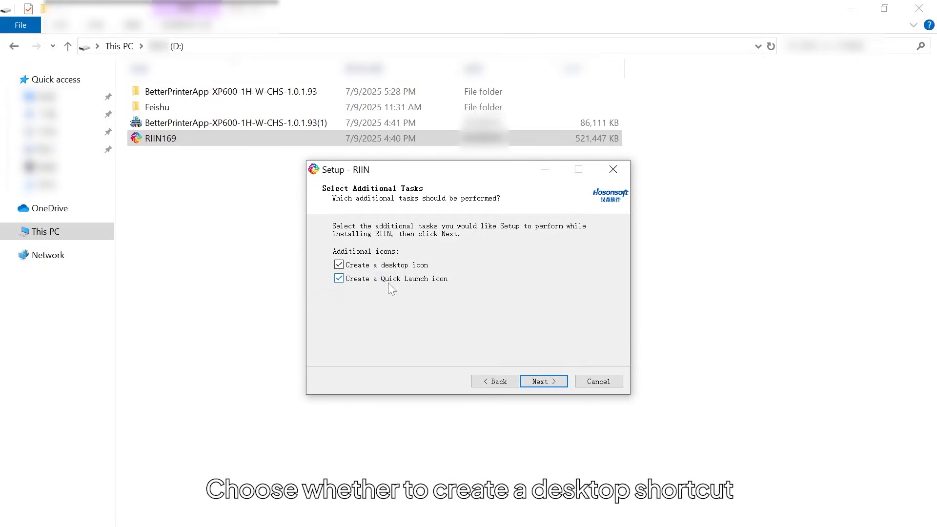
pyautogui.click(542, 381)
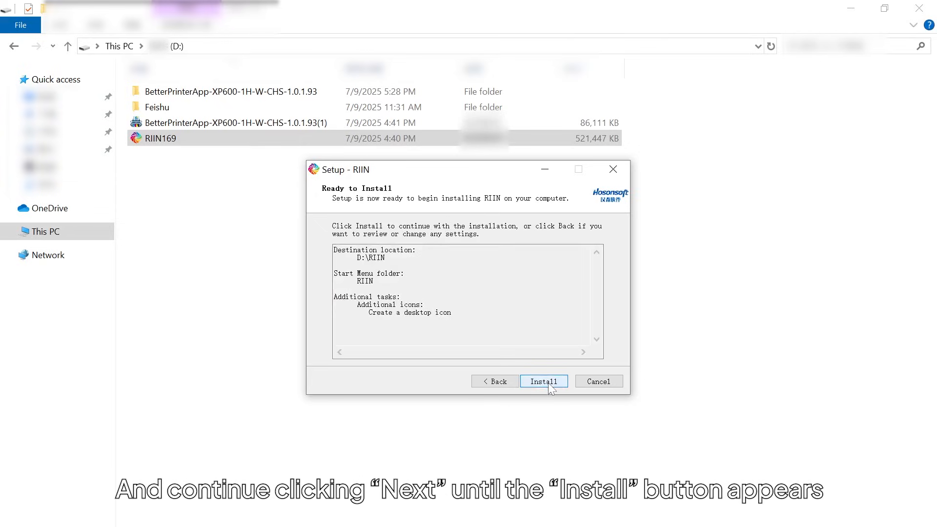
pyautogui.click(544, 382)
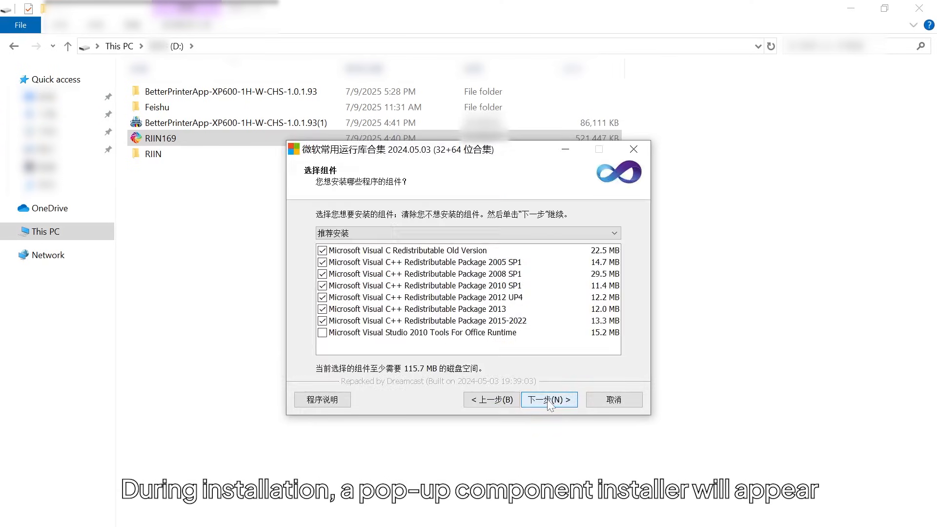
# Install the recommended Microsoft runtime components and finish the RIIN setup
pyautogui.click(549, 399)
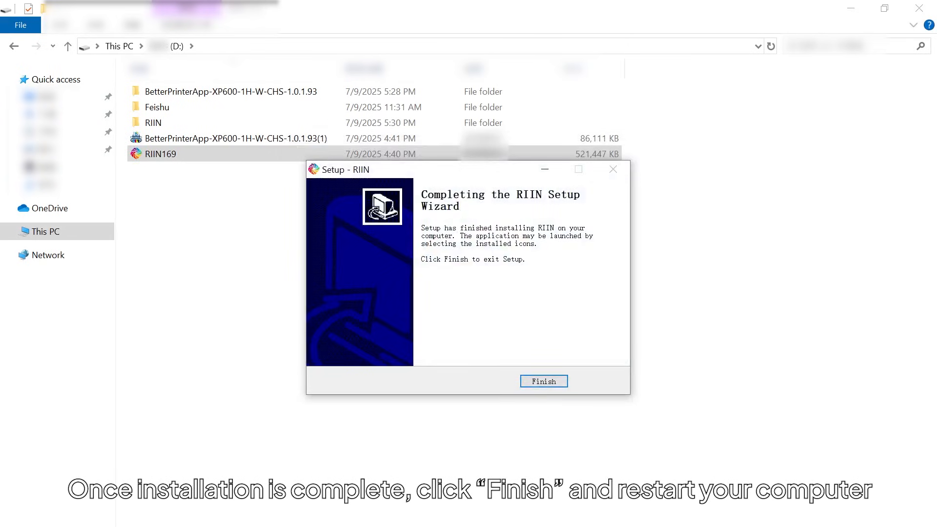
pyautogui.click(543, 381)
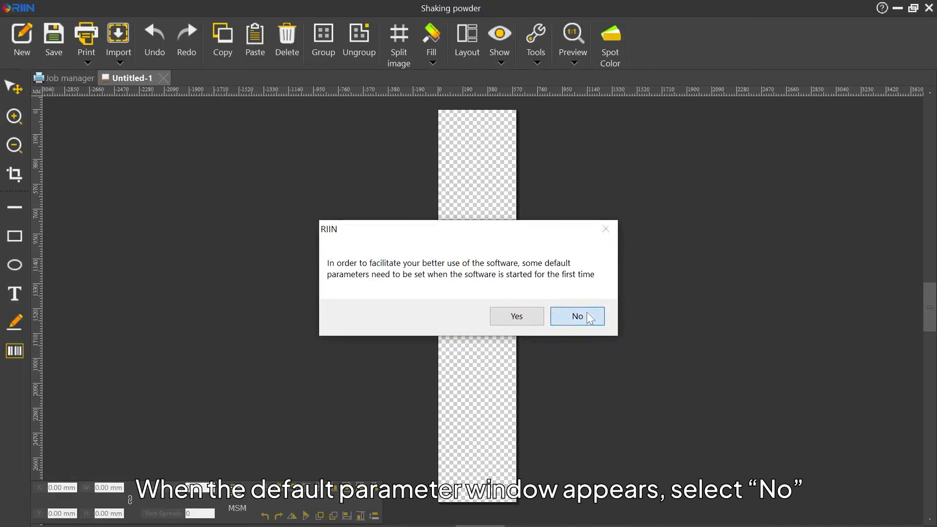
# Decline the default parameters and enter a canvas width of 330 in millimetres
pyautogui.click(577, 317)
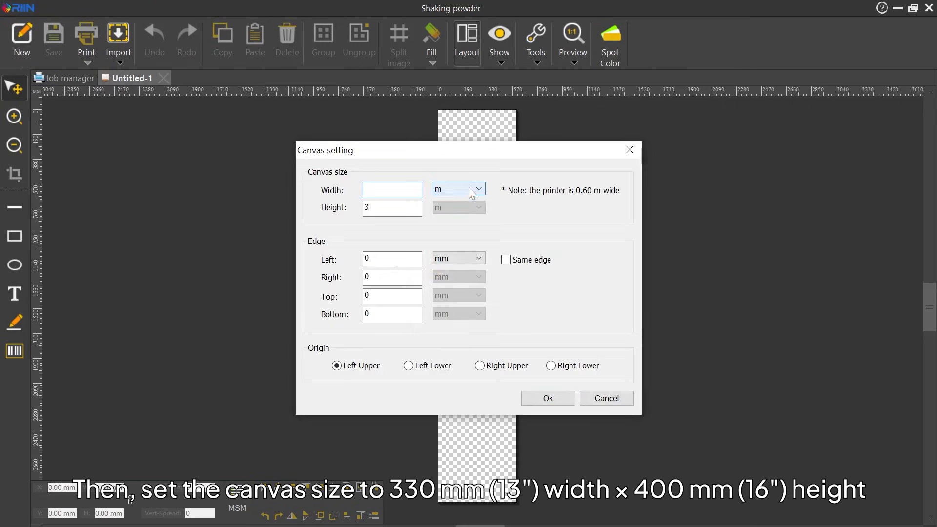
pyautogui.click(458, 189)
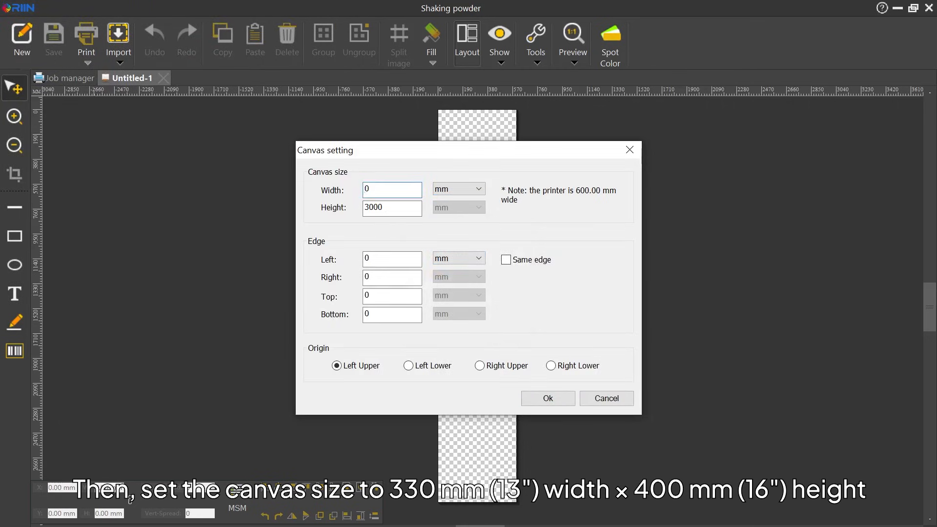
pyautogui.write('330')
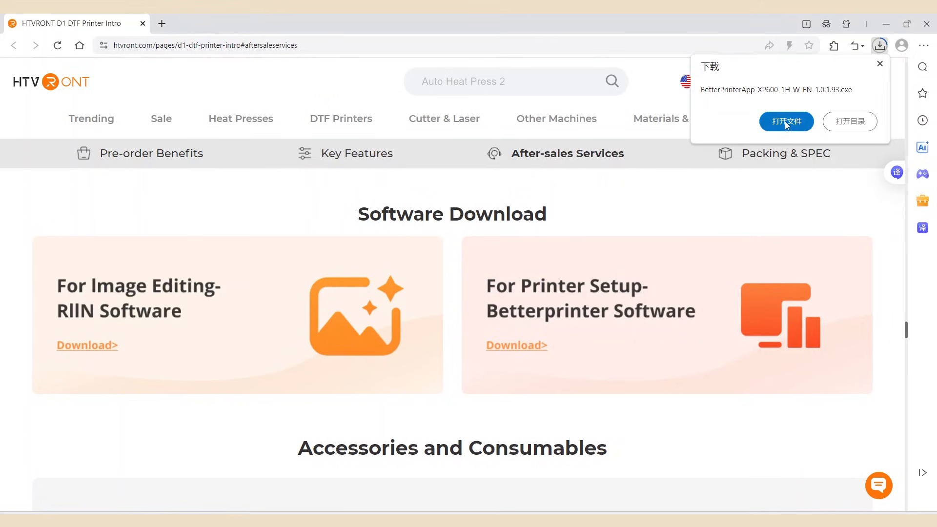
# Run the downloaded BetterPrinter installer from the browser's downloads popup
pyautogui.click(785, 121)
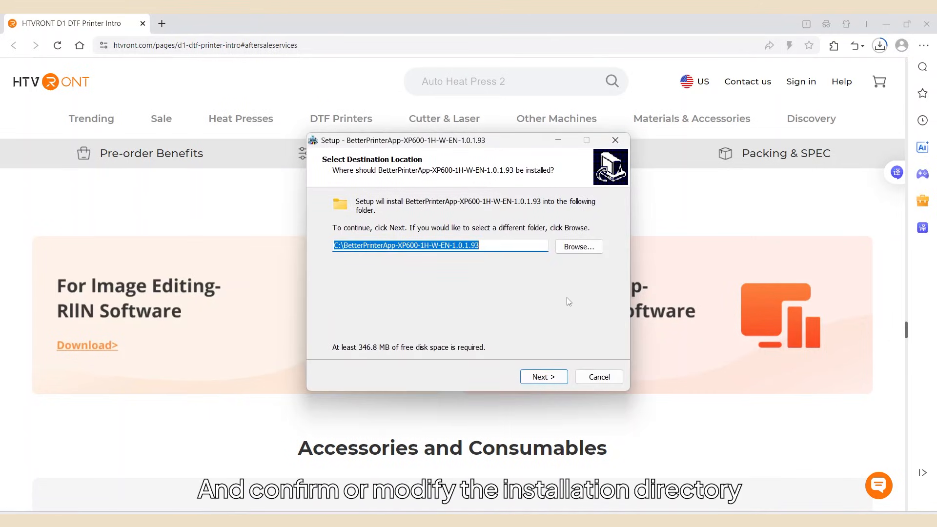
# Install BetterPrinter to the D: drive folder with a desktop shortcut
pyautogui.click(577, 247)
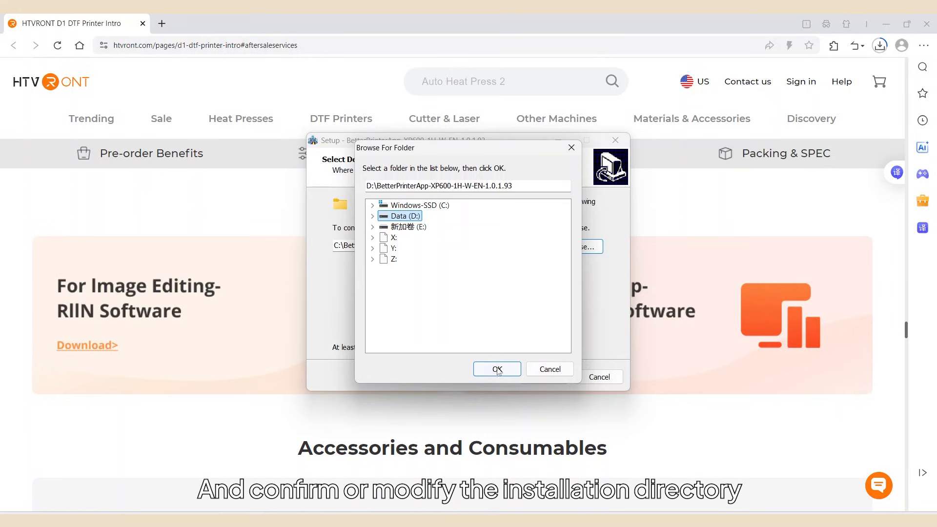
pyautogui.click(497, 369)
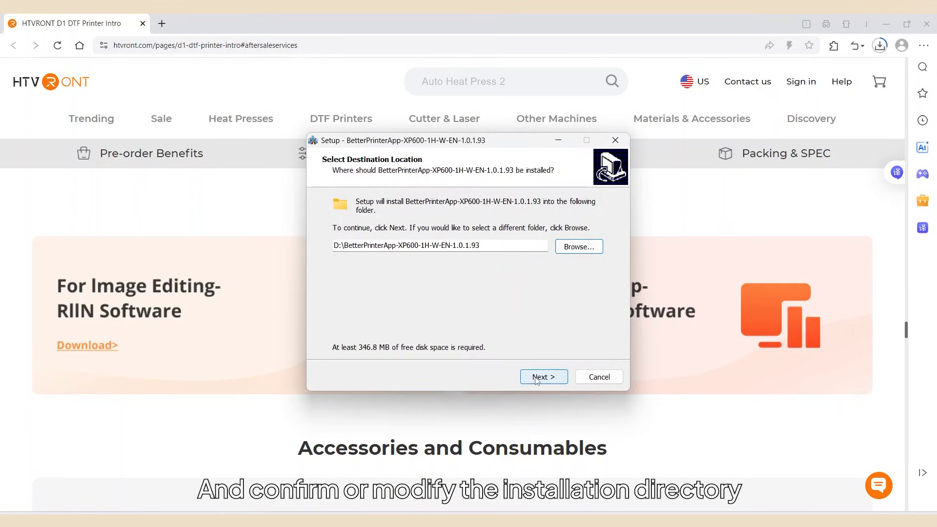
pyautogui.click(543, 376)
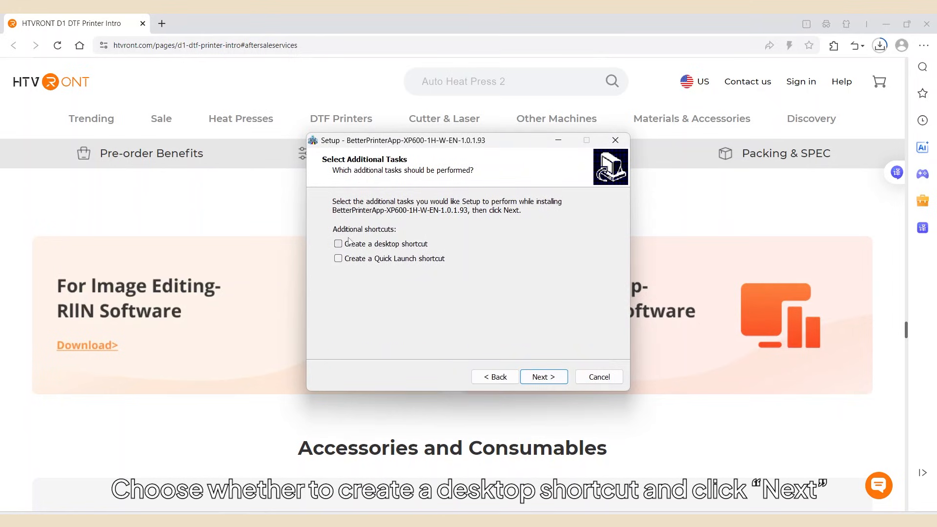
pyautogui.click(338, 244)
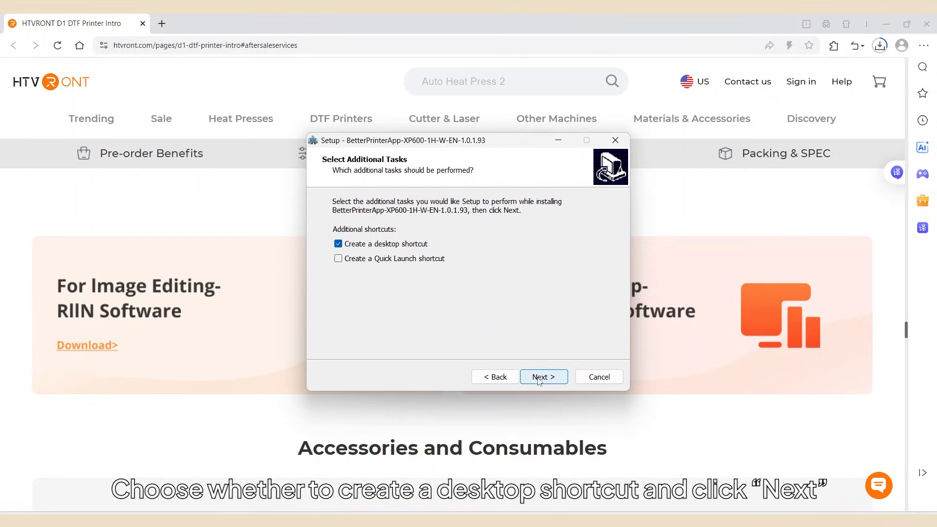
pyautogui.click(542, 377)
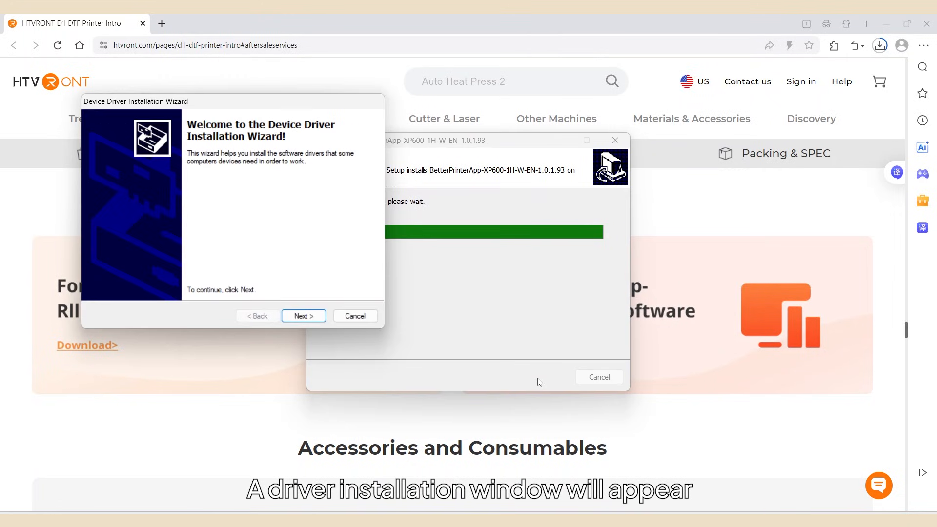
# Complete the USB device driver wizard and the Visual C++ runtime installer
pyautogui.click(303, 315)
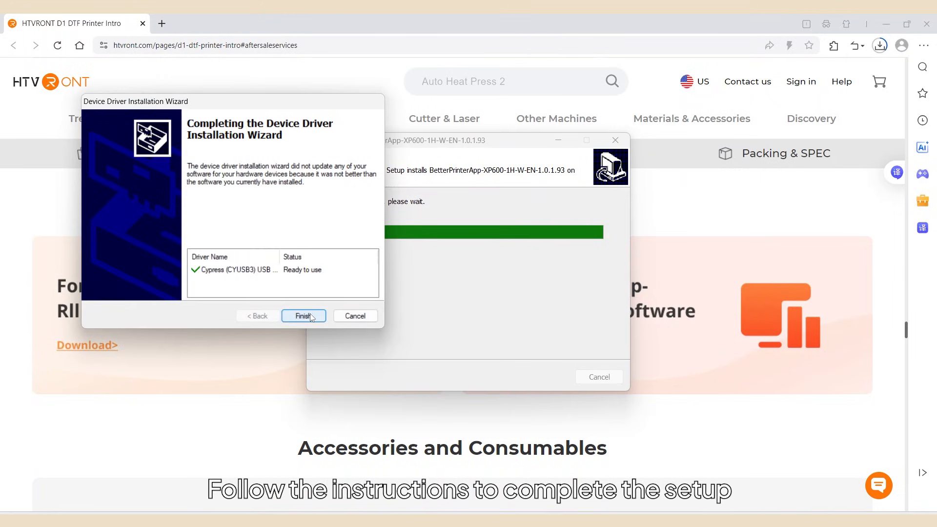
pyautogui.click(302, 315)
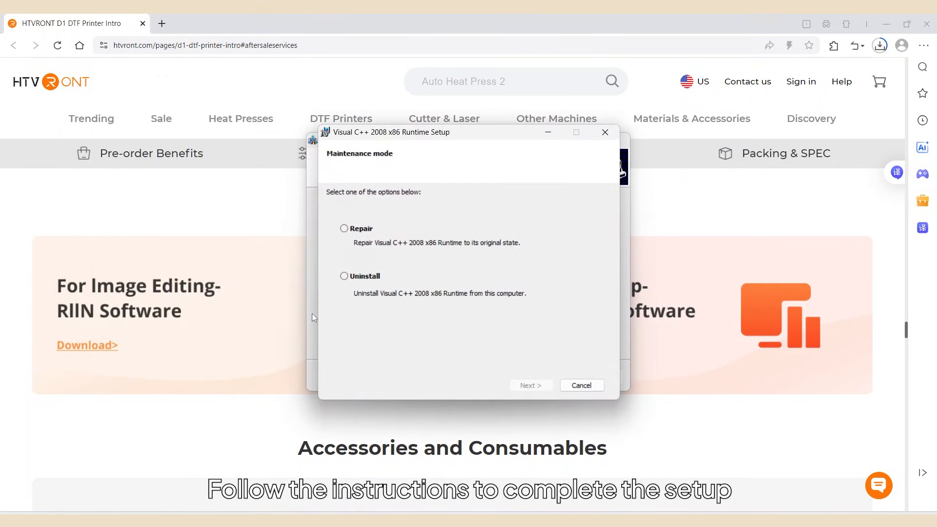
pyautogui.click(530, 385)
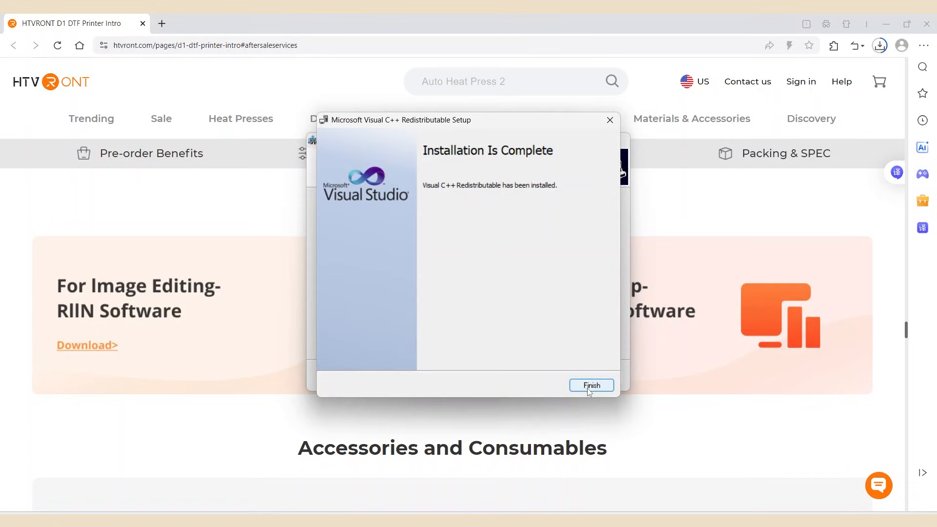
pyautogui.click(591, 385)
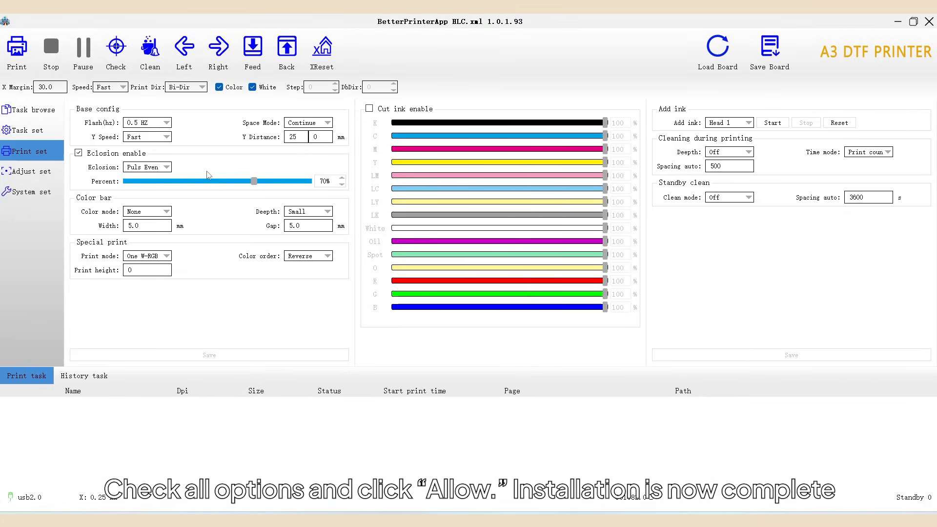
# Show the Task browse file tree listing the computer's drives
pyautogui.click(29, 111)
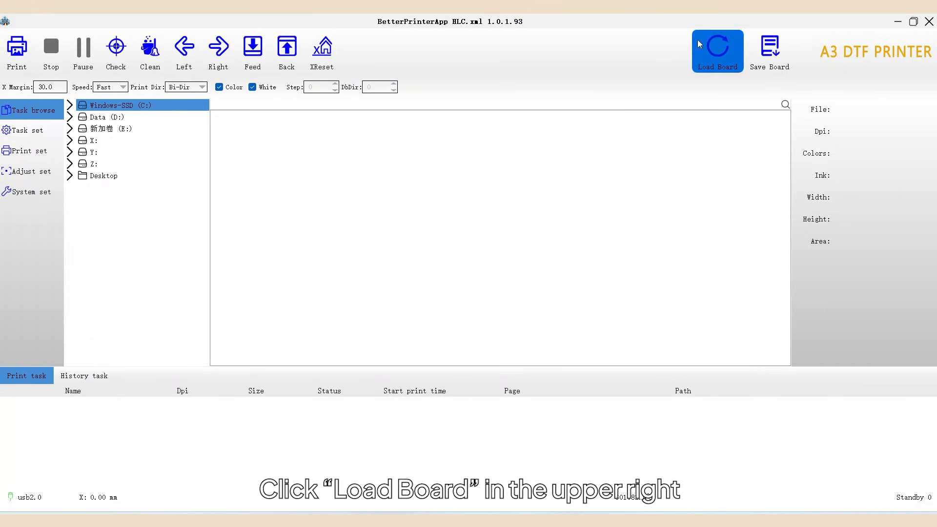
# Load the printer board settings and go to the Print set page
pyautogui.click(718, 48)
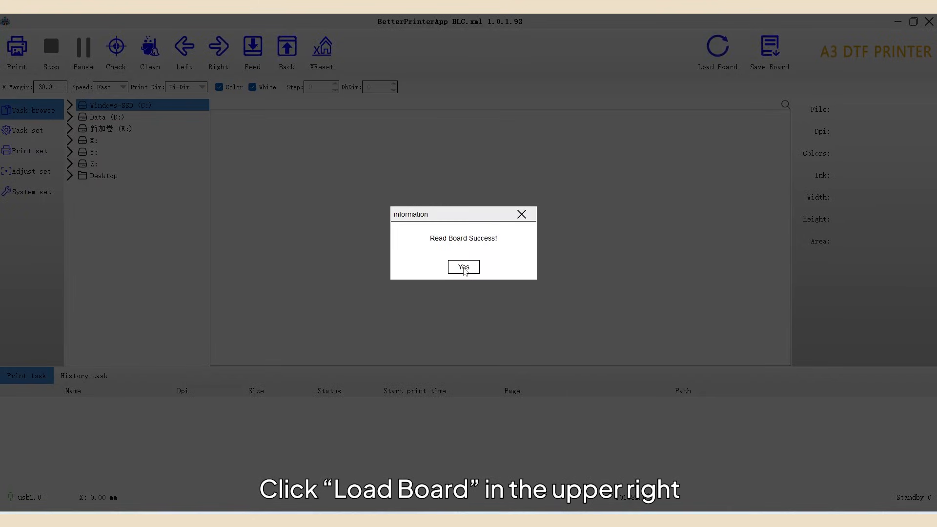
pyautogui.click(462, 267)
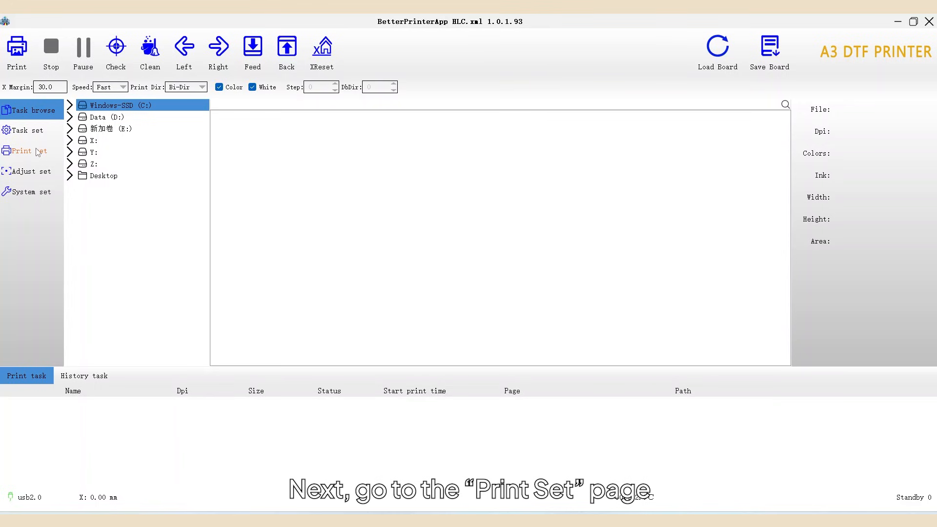
pyautogui.click(25, 150)
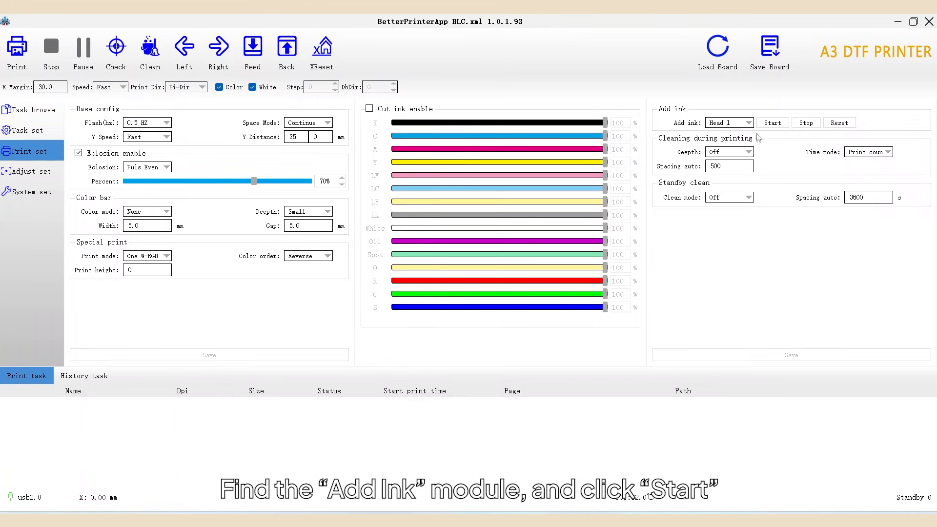
# Pump ink into head 1, stop it, then start cleaning the printhead
pyautogui.click(771, 123)
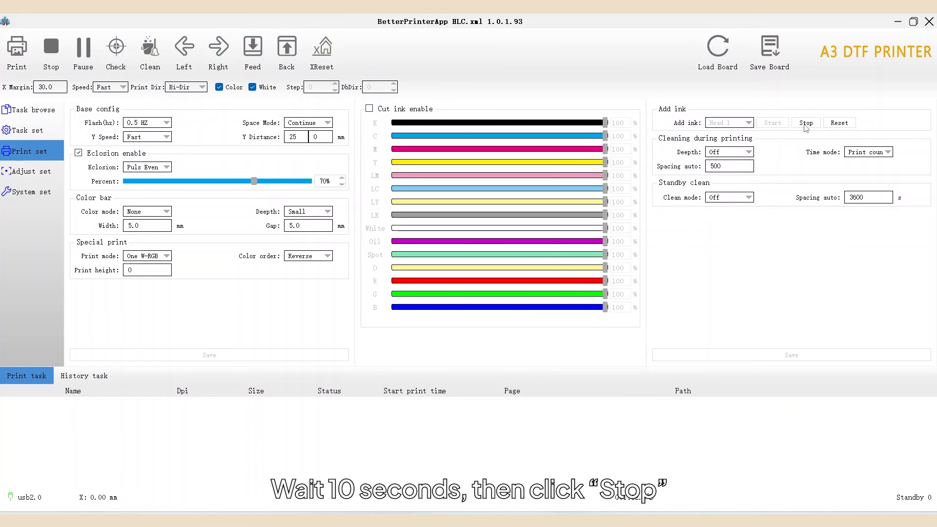
pyautogui.click(805, 123)
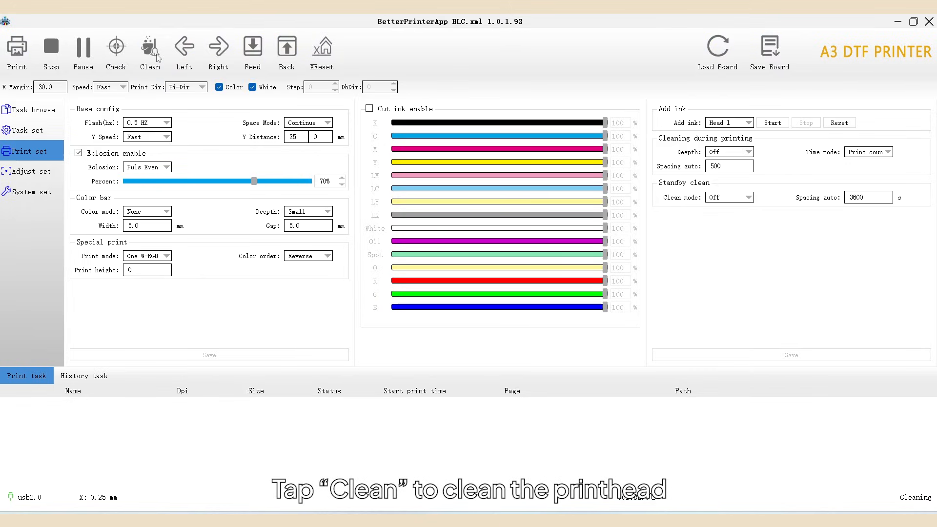
pyautogui.click(149, 48)
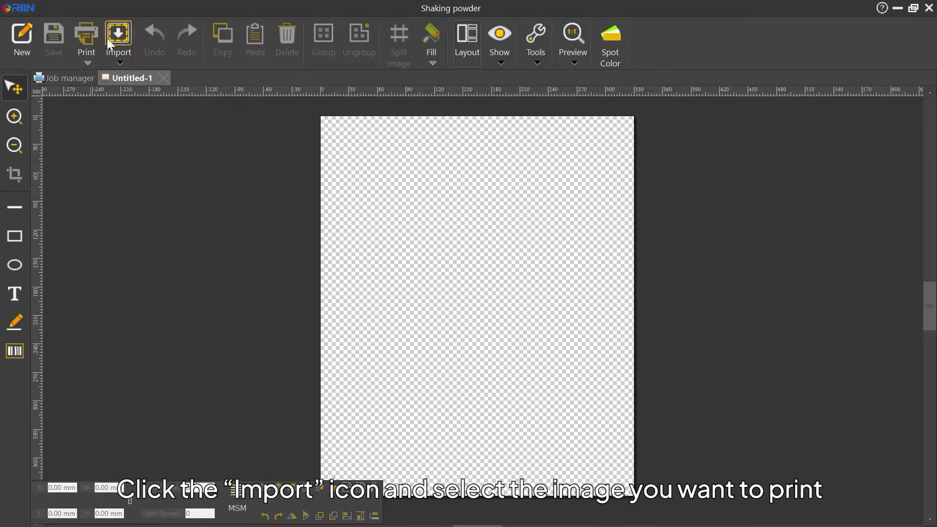
# Import design file 0000 at original size and drag it to about 280 mm wide
pyautogui.click(118, 35)
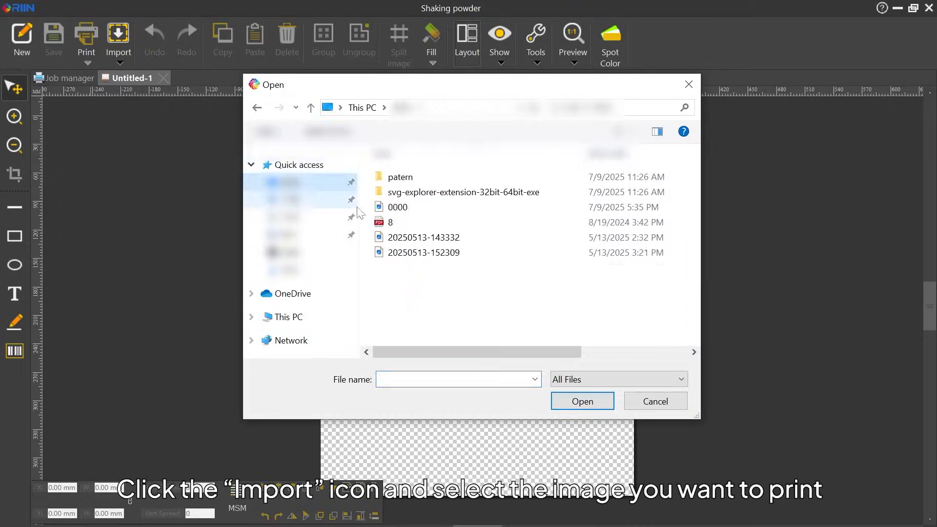
pyautogui.click(397, 207)
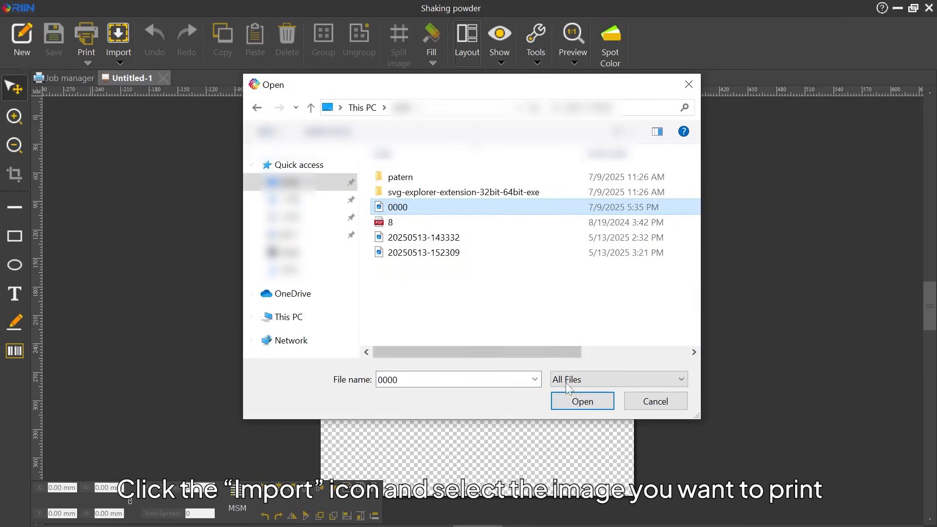
pyautogui.click(580, 401)
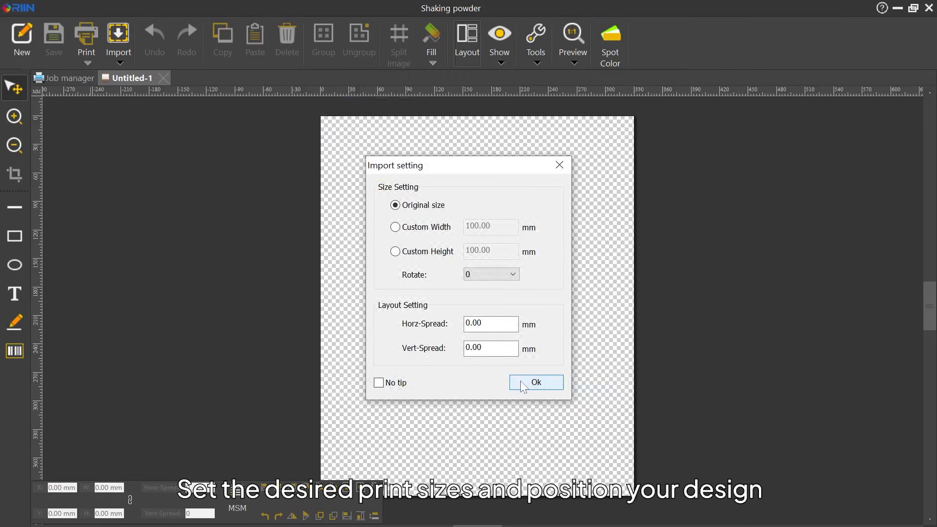
pyautogui.click(535, 383)
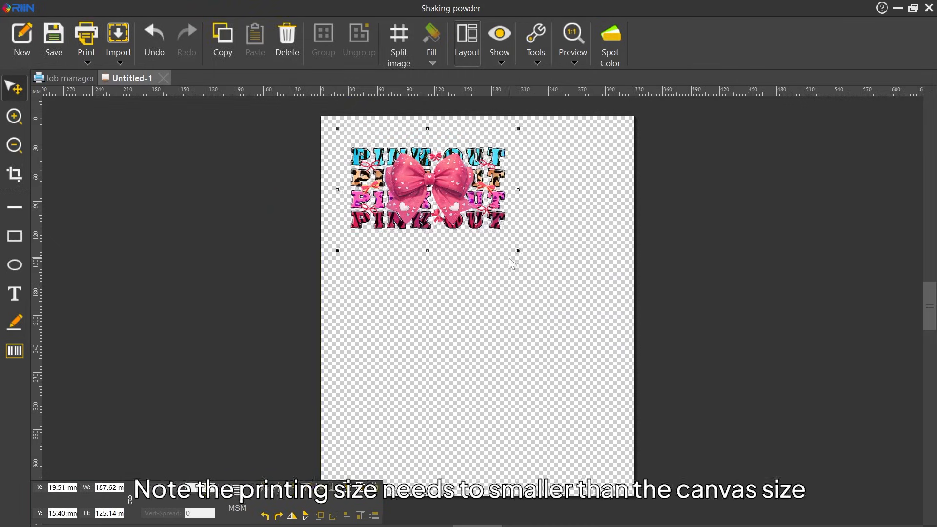
pyautogui.moveTo(517, 251); pyautogui.dragTo(598, 303)
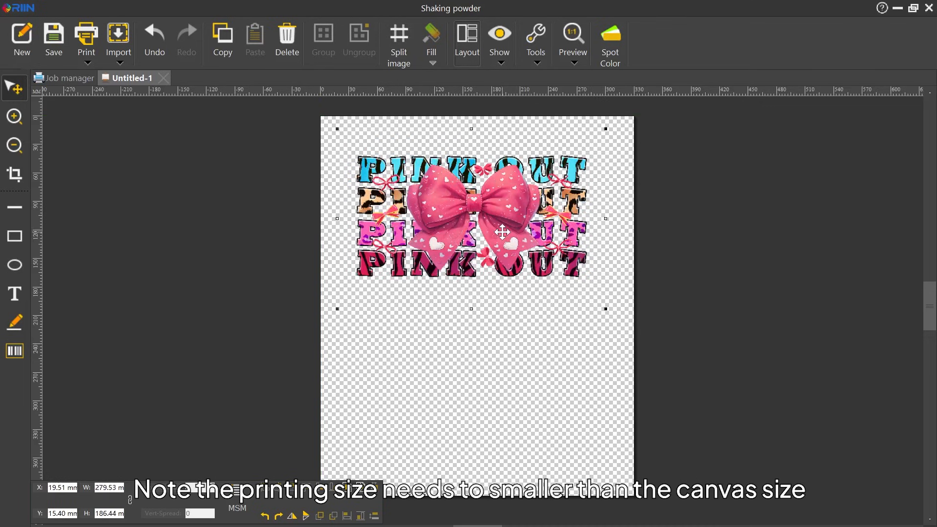
pyautogui.click(609, 45)
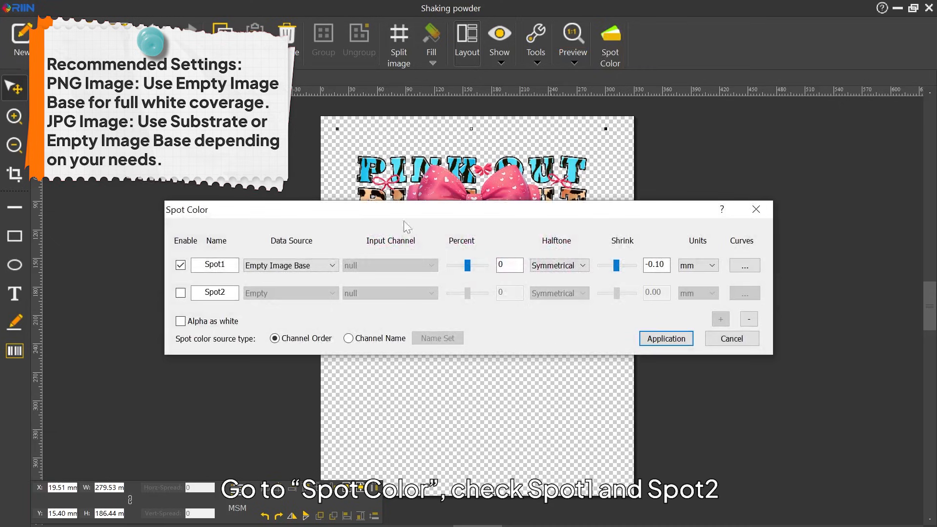
# Set Spot1 and Spot2 data sources to Substrate and apply the spot colour settings
pyautogui.click(289, 265)
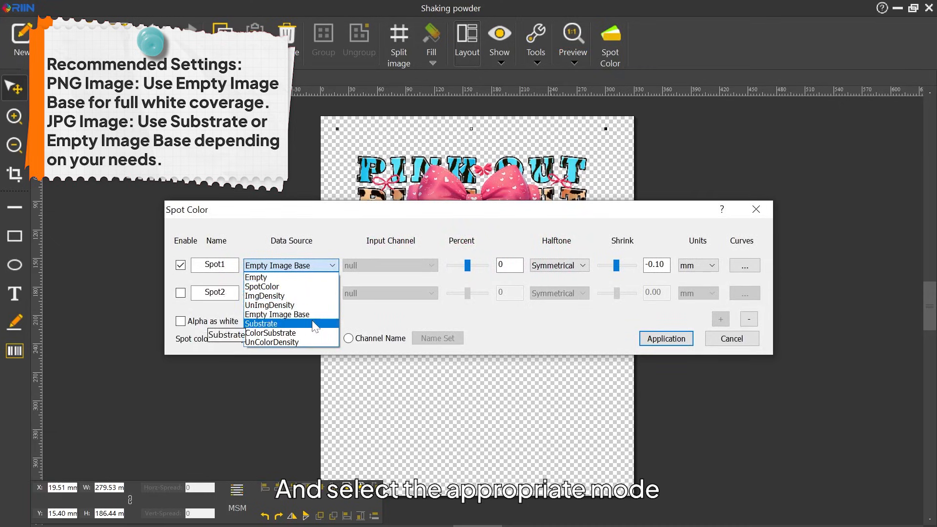
pyautogui.click(261, 323)
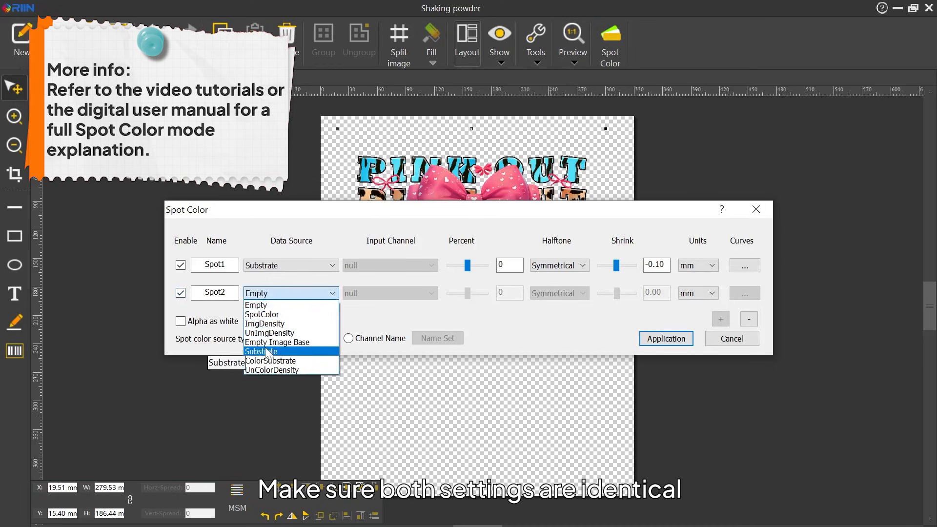
pyautogui.click(665, 339)
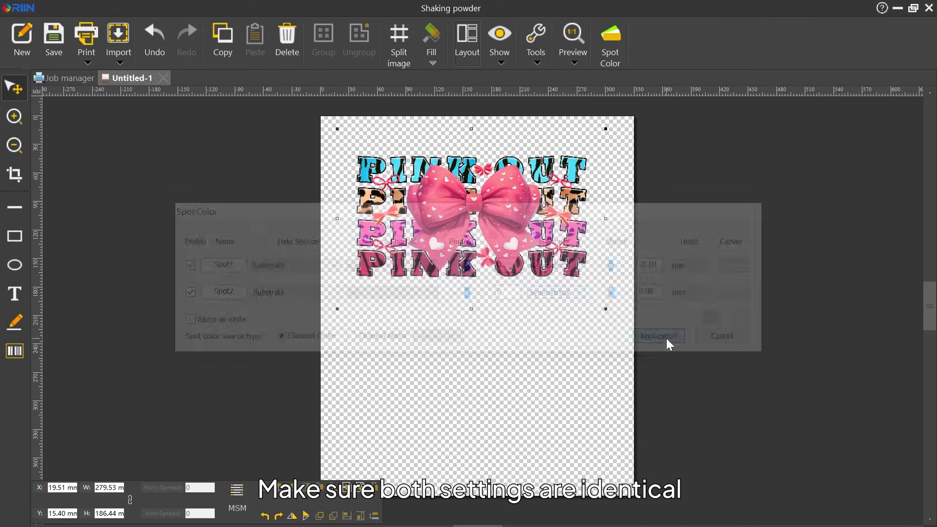
pyautogui.click(86, 39)
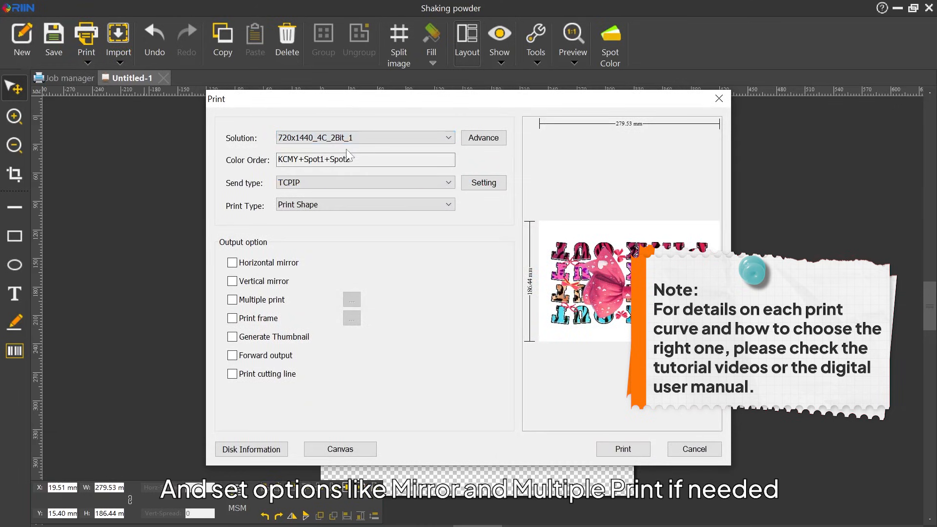
# Enable Horizontal mirror and send the design as a print job to the Job manager
pyautogui.click(232, 263)
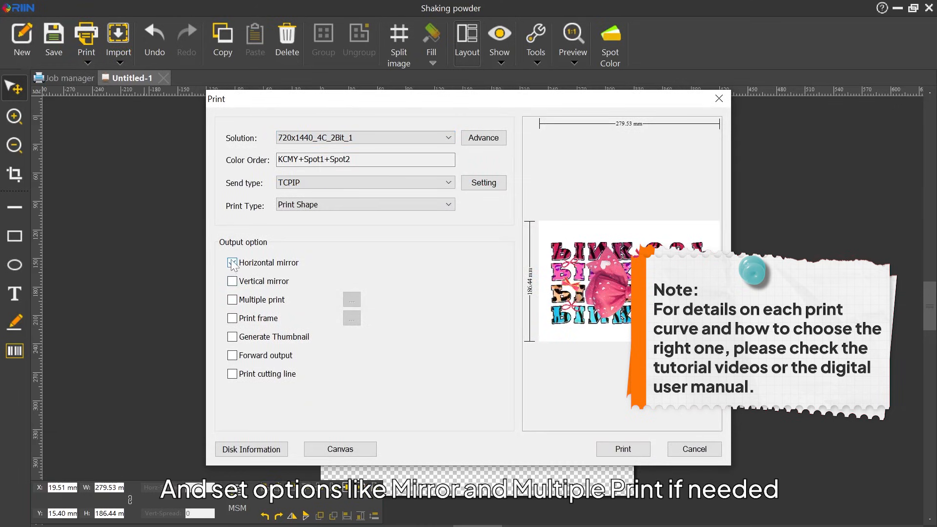
pyautogui.click(232, 263)
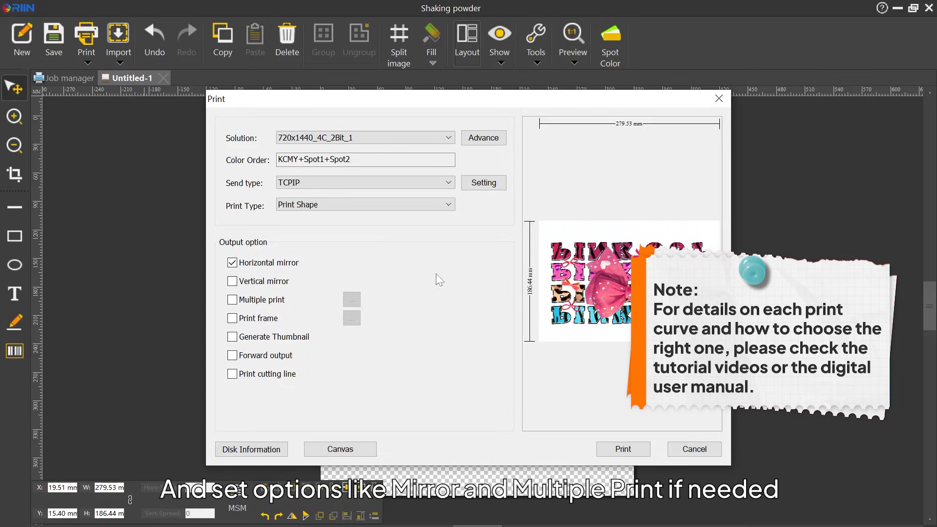
pyautogui.click(622, 449)
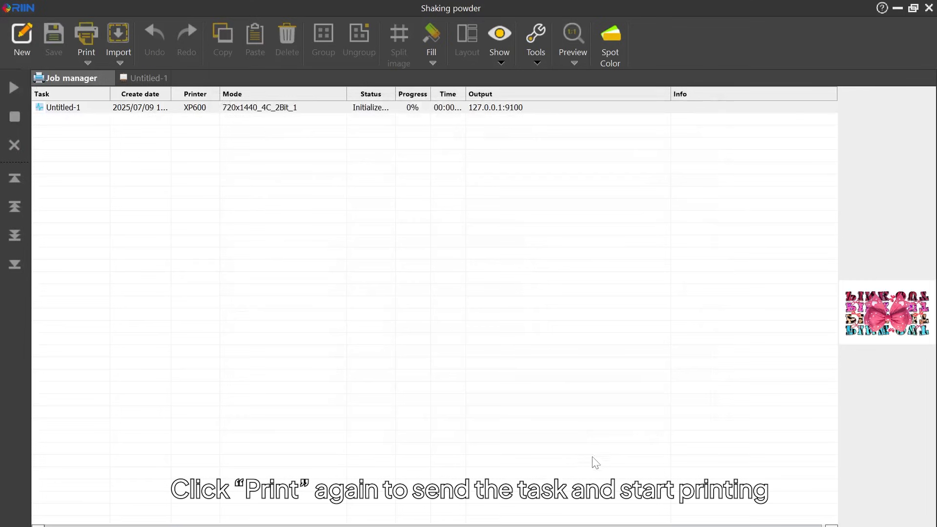